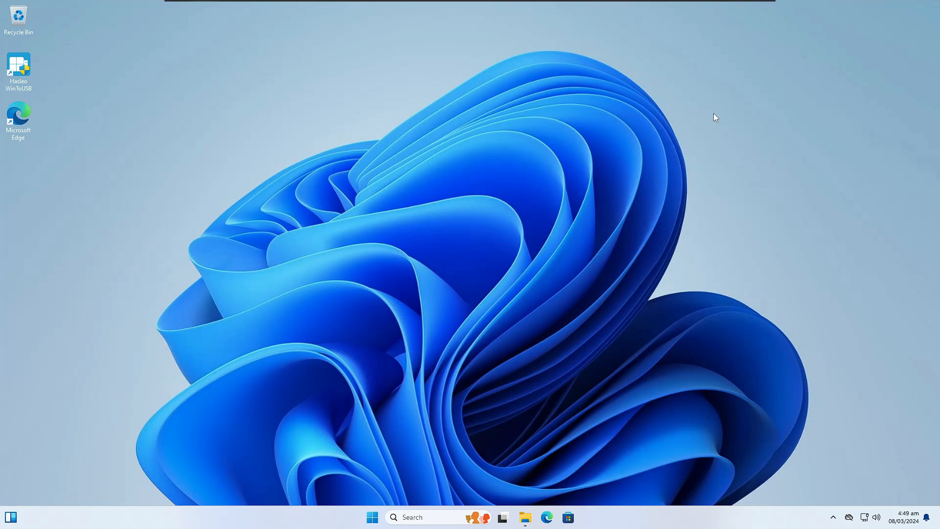
mouse_move(639, 184)
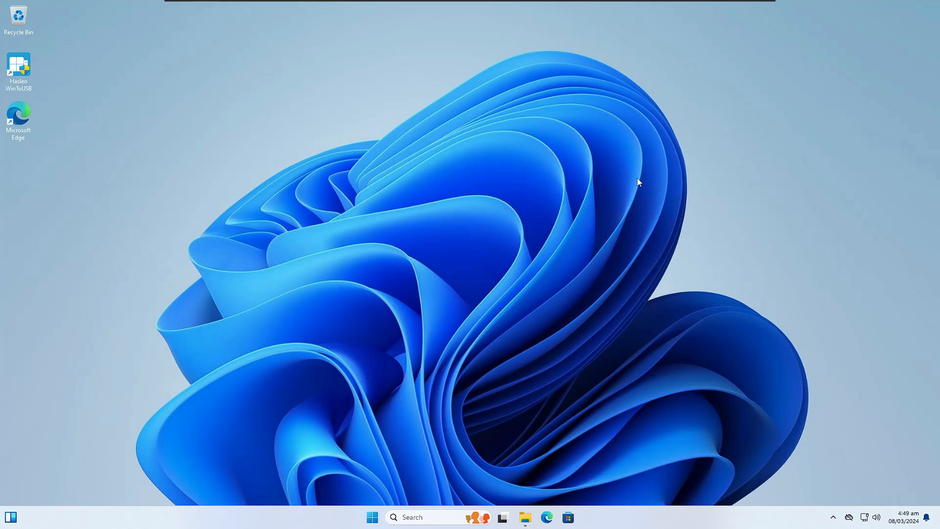
Work briefly in a File Explorer window before searching
click(524, 518)
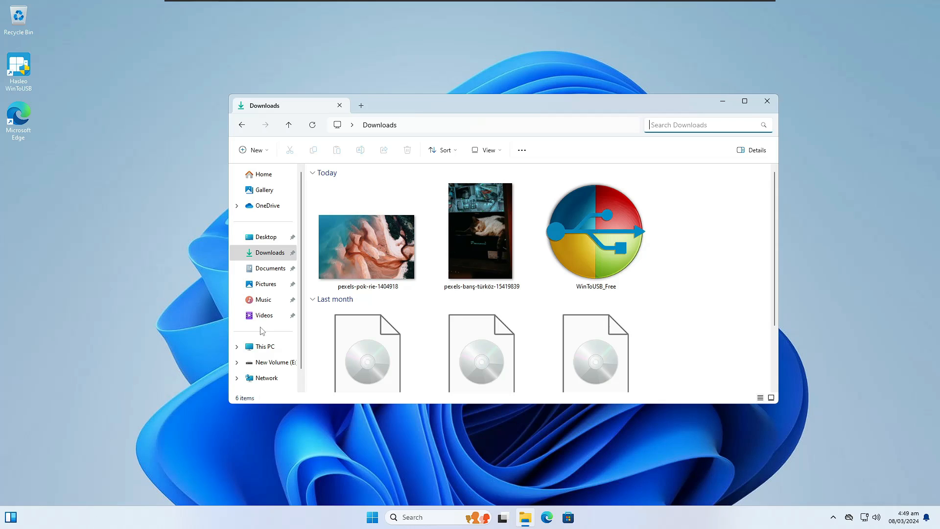
mouse_move(263, 299)
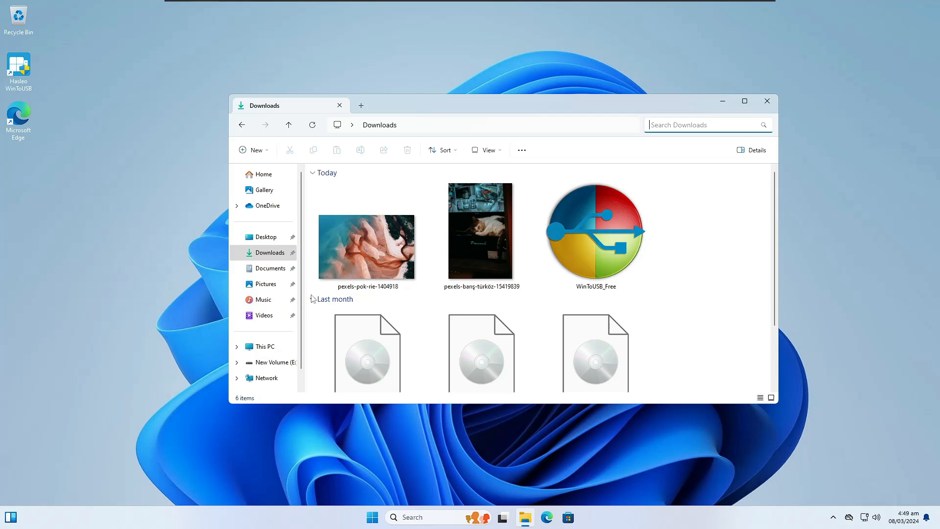
mouse_move(309, 284)
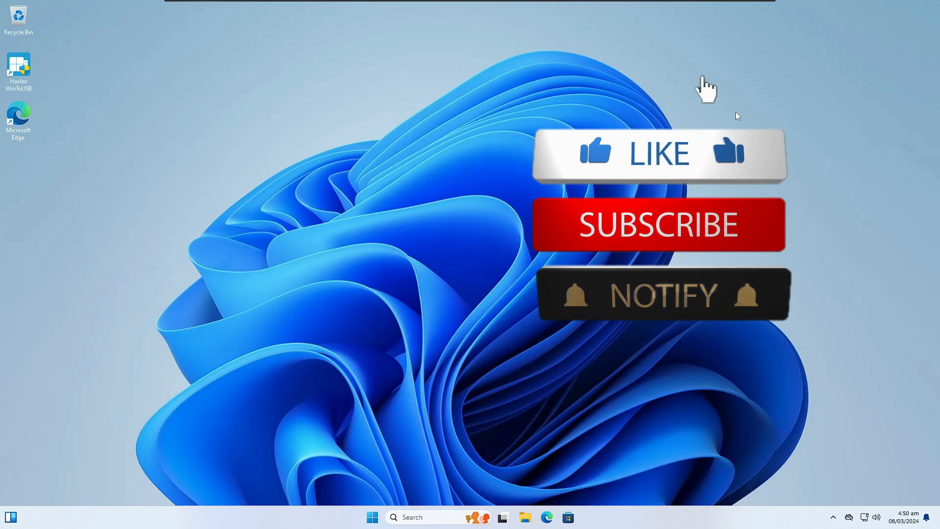
click(658, 153)
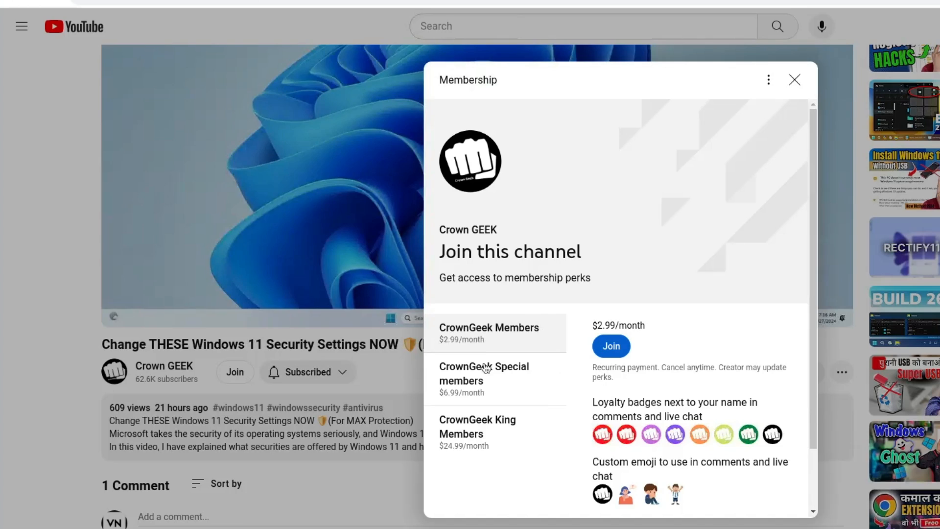
click(478, 426)
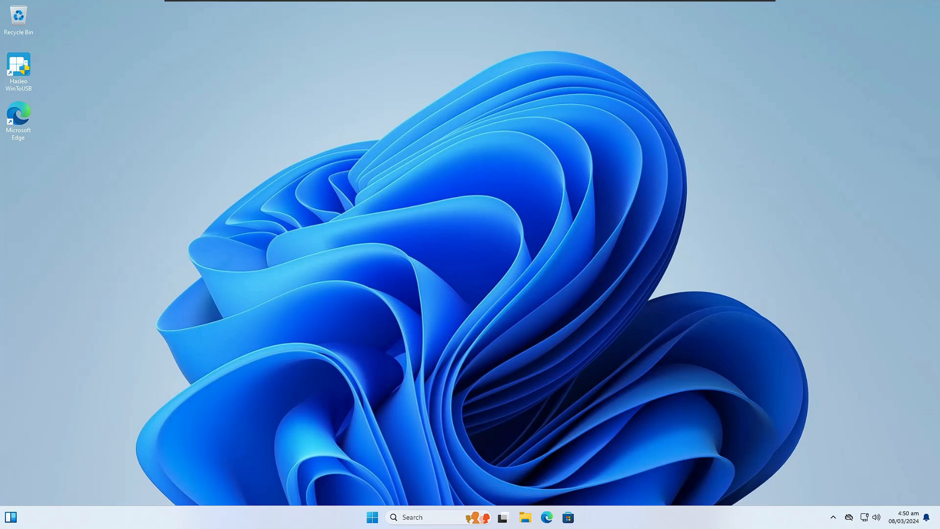
Launch Registry Editor from a Windows search for 'reg' and approve the UAC prompt
click(426, 518)
text(reg)
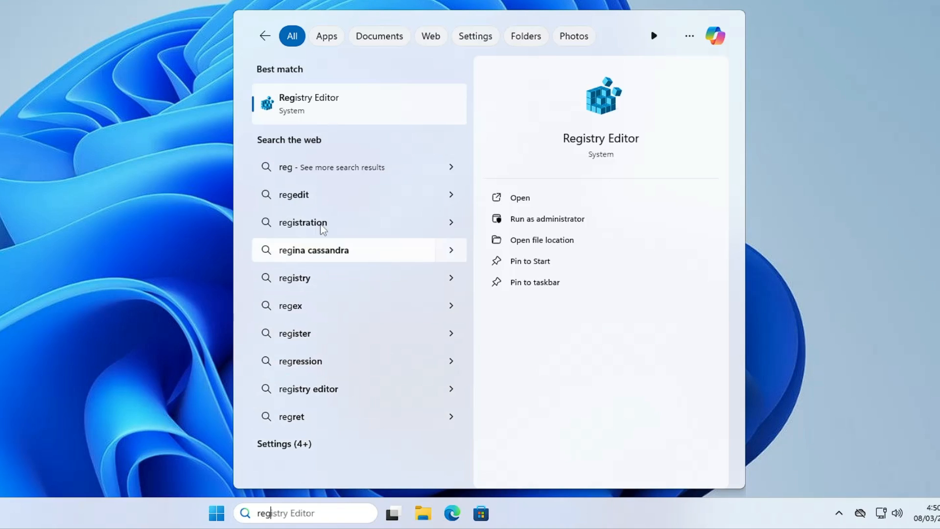
mouse_move(311, 109)
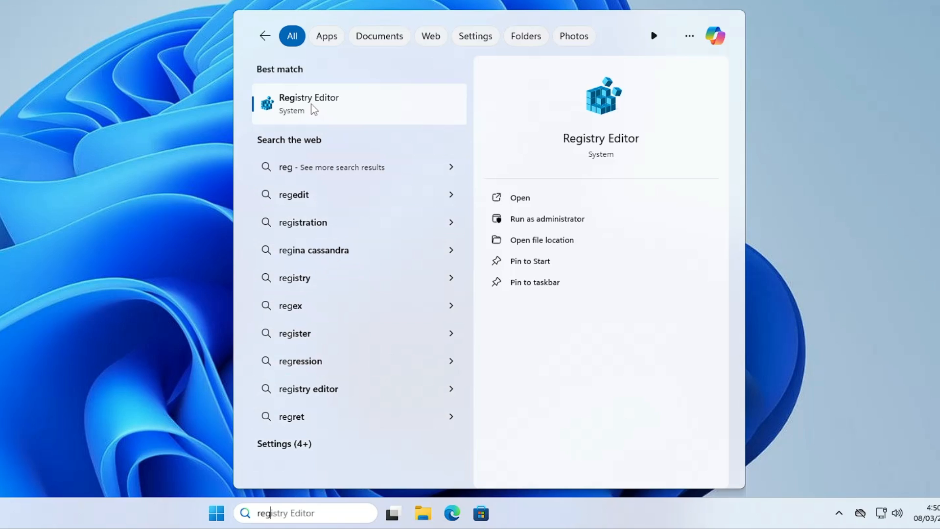
click(546, 219)
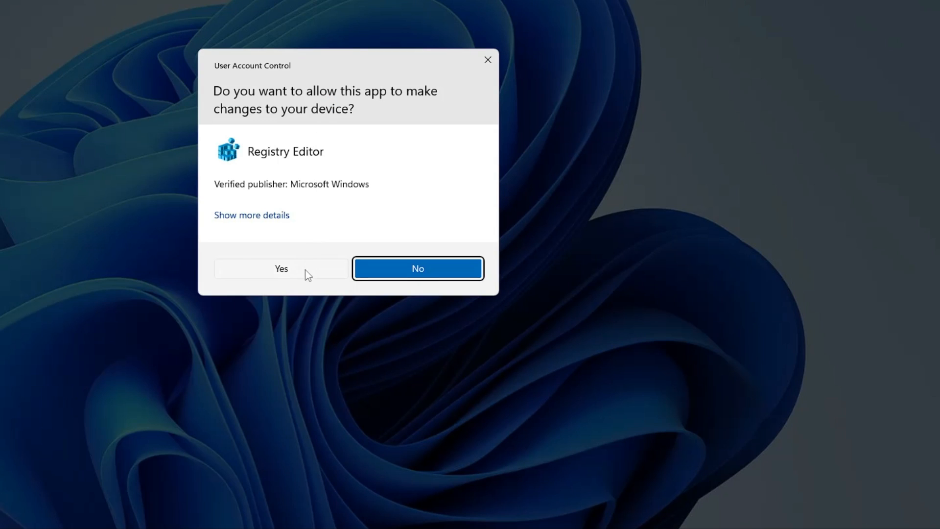
click(281, 268)
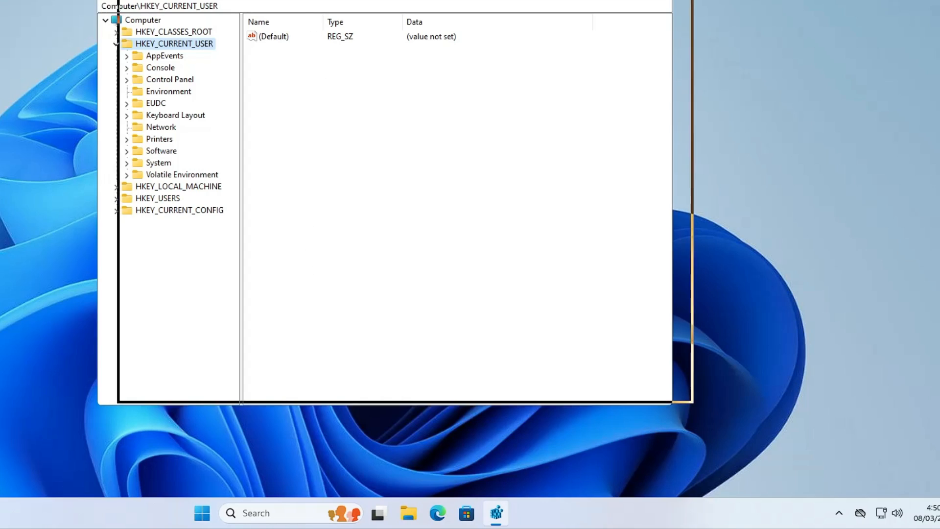
Navigate HKEY_CURRENT_USER\Software\Classes\Local Settings\Software down to the Microsoft key
click(119, 43)
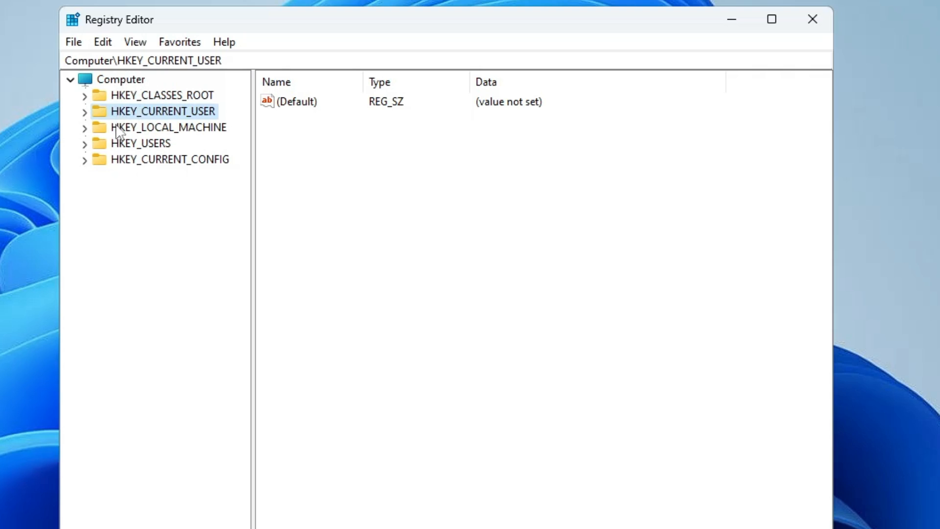
mouse_move(155, 114)
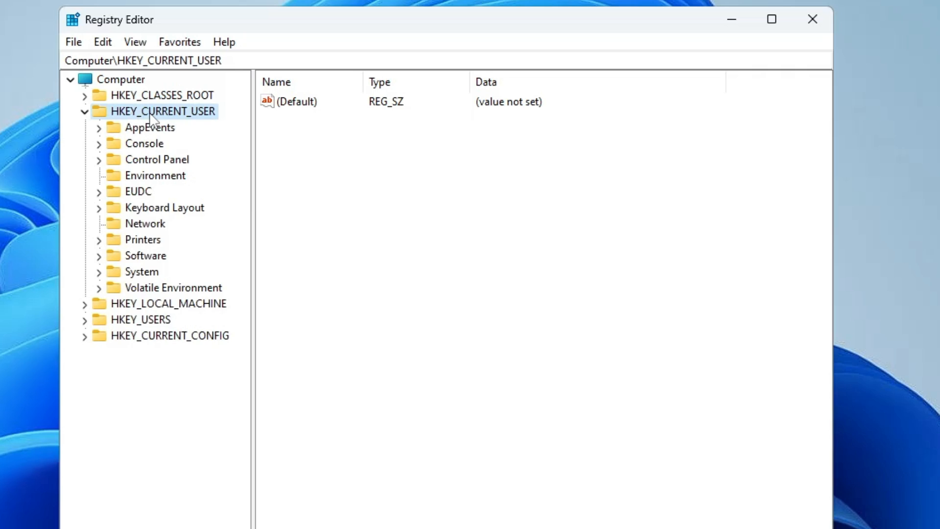
click(144, 255)
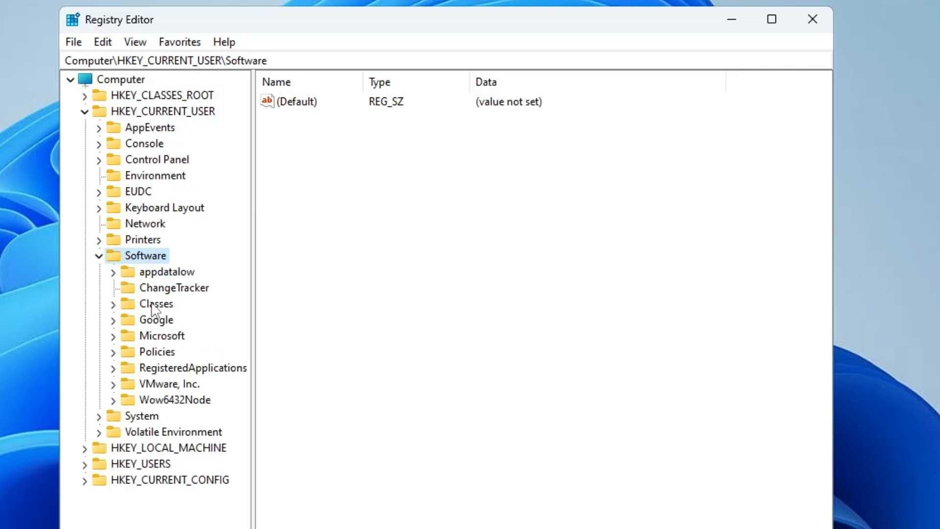
click(156, 304)
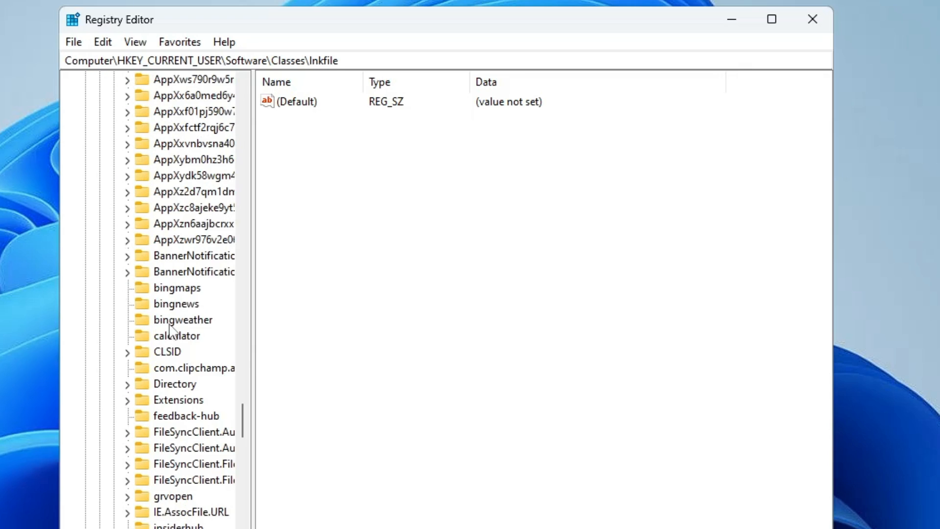
click(186, 239)
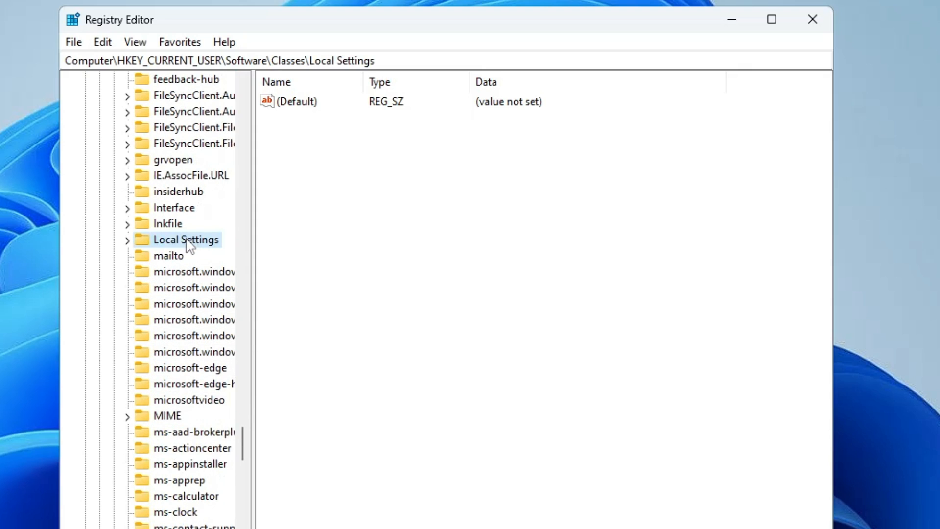
click(128, 239)
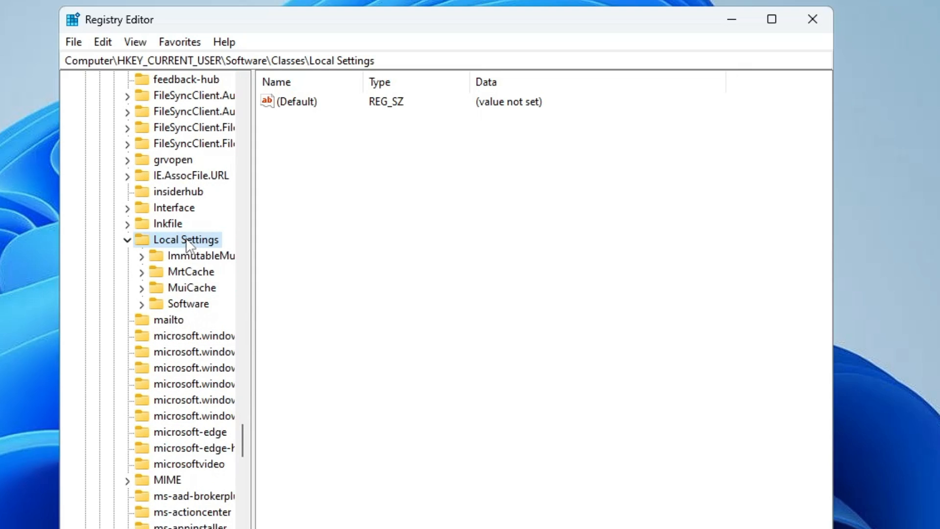
click(187, 303)
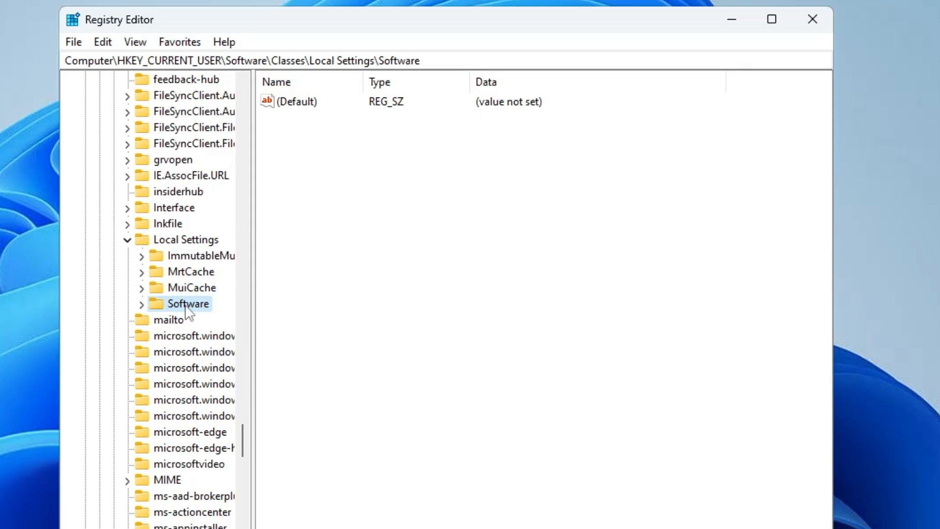
click(141, 304)
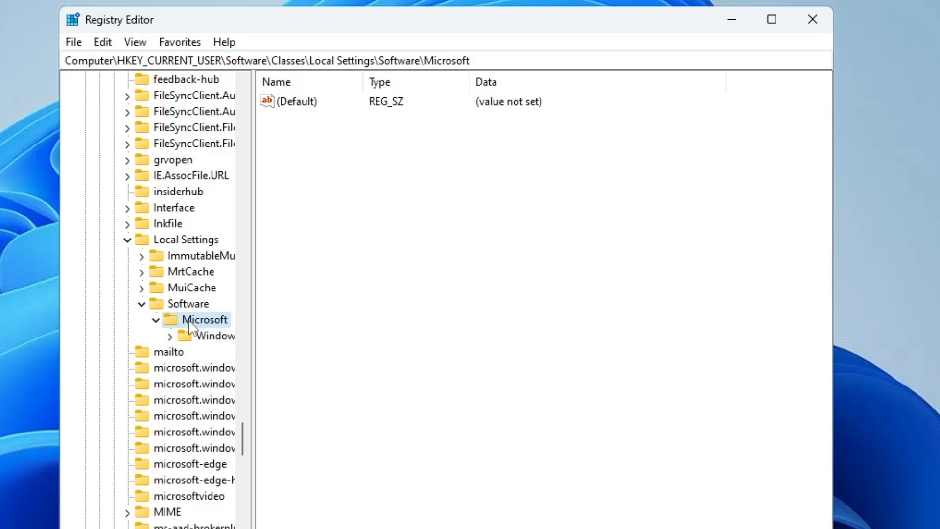
Continue through Windows\Shell\Bags\AllFolders and select its Shell subkey
click(170, 336)
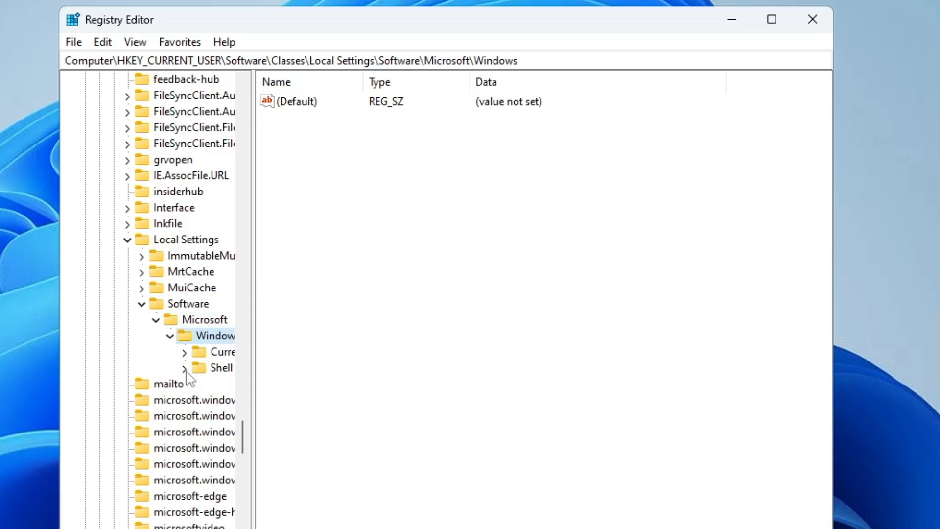
click(222, 368)
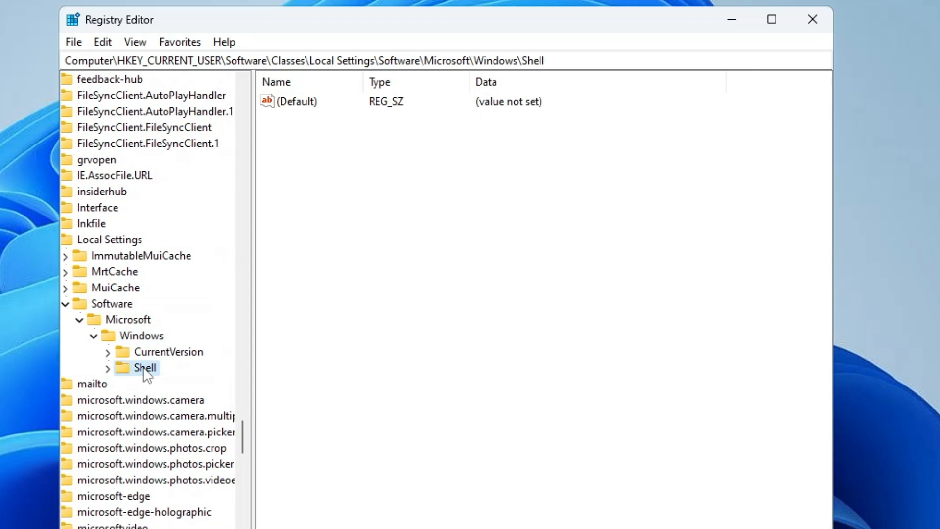
click(108, 367)
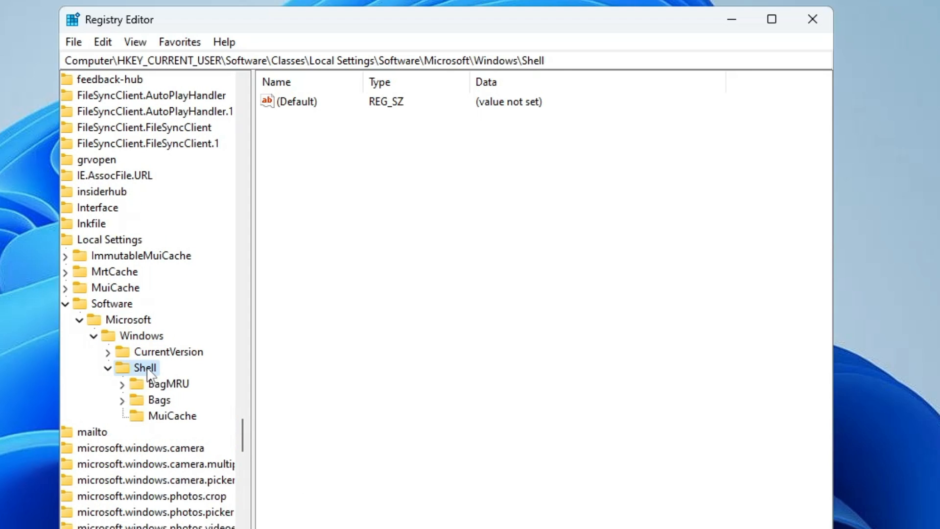
click(160, 399)
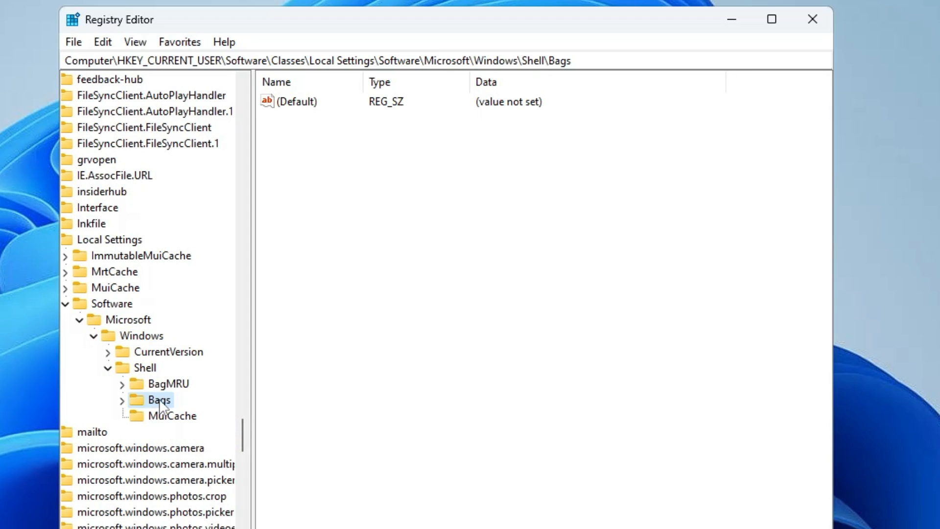
click(122, 400)
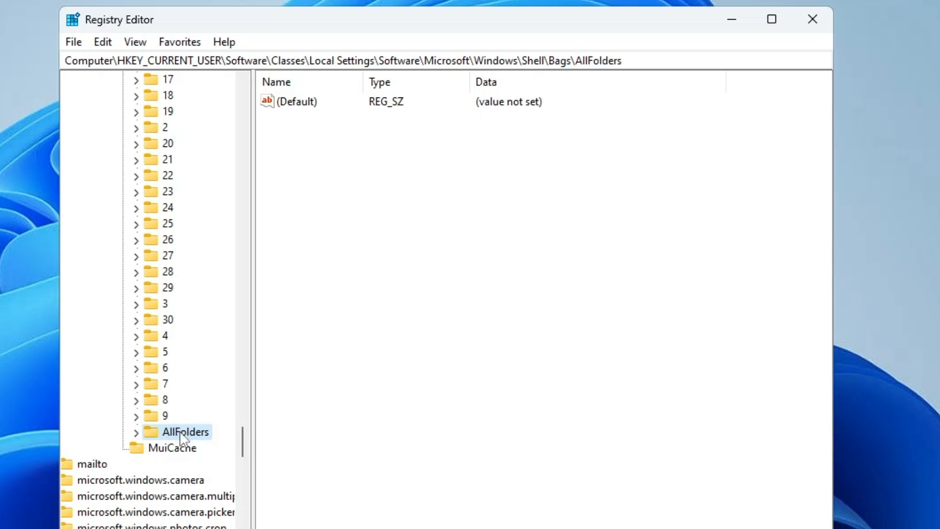
click(137, 432)
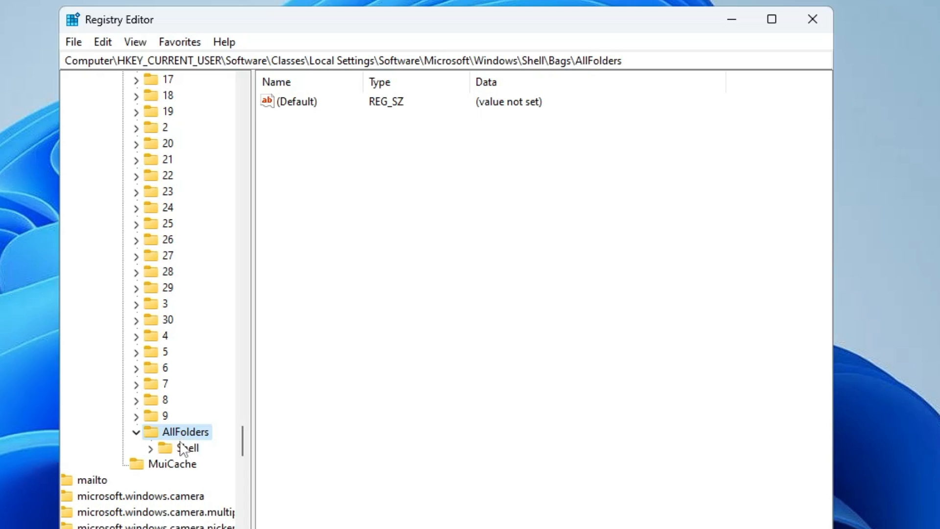
click(188, 448)
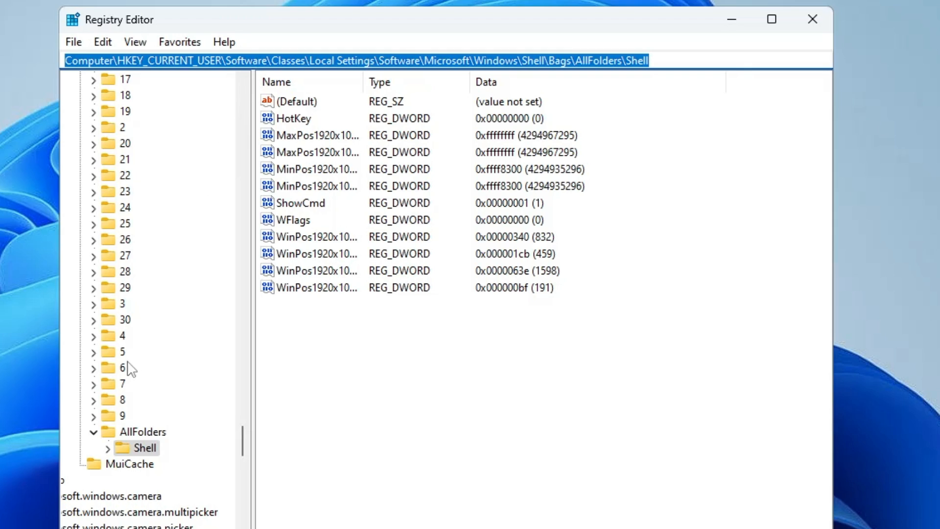
mouse_move(168, 469)
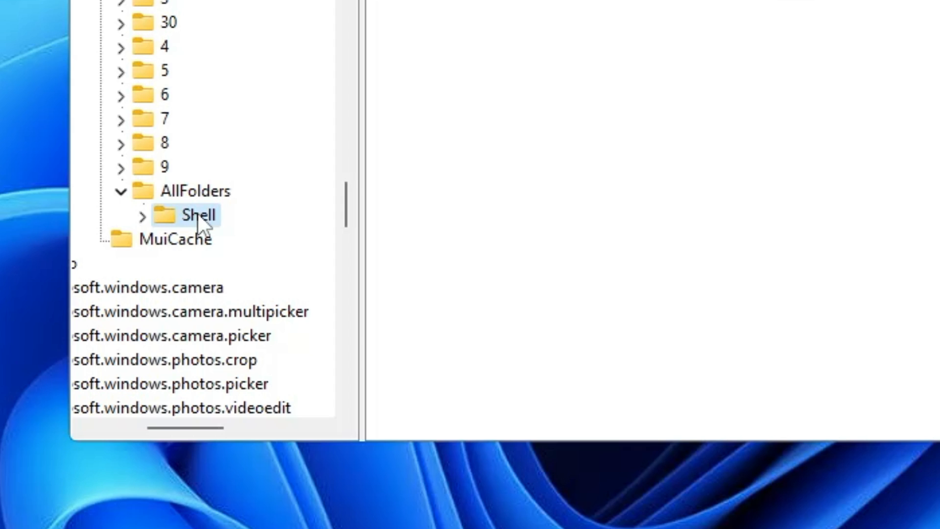
Create a new string value named FolderType under the Shell key
right_click(201, 214)
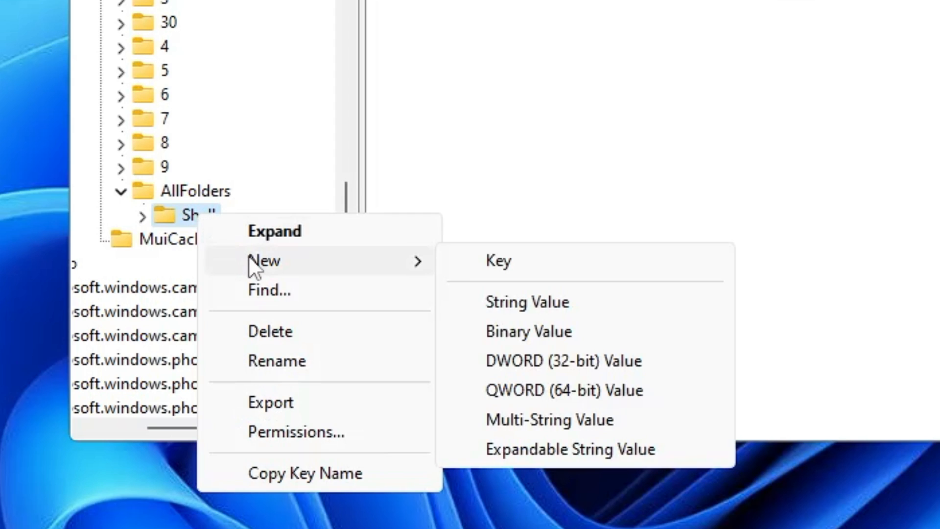
mouse_move(527, 301)
text(Folder)
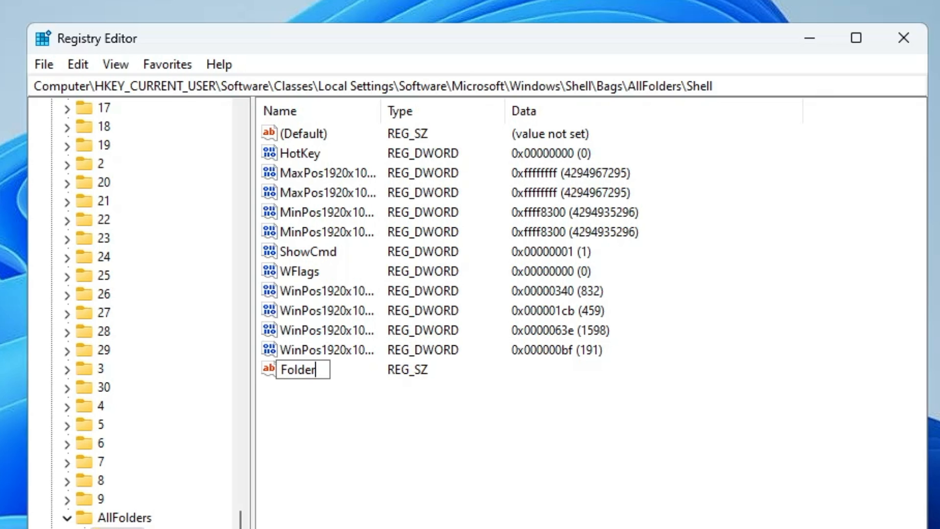
text(Type)
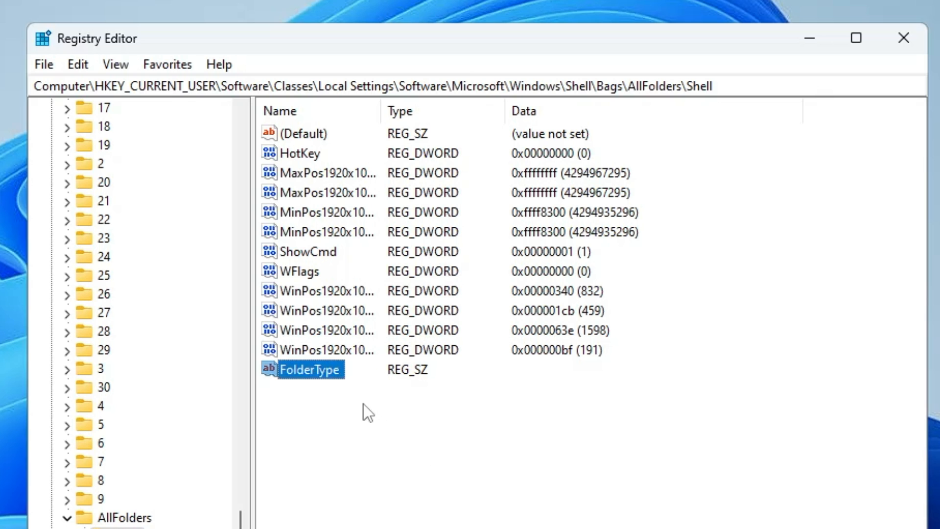
Set FolderType's data to NotSpecified and close Registry Editor
double_click(310, 370)
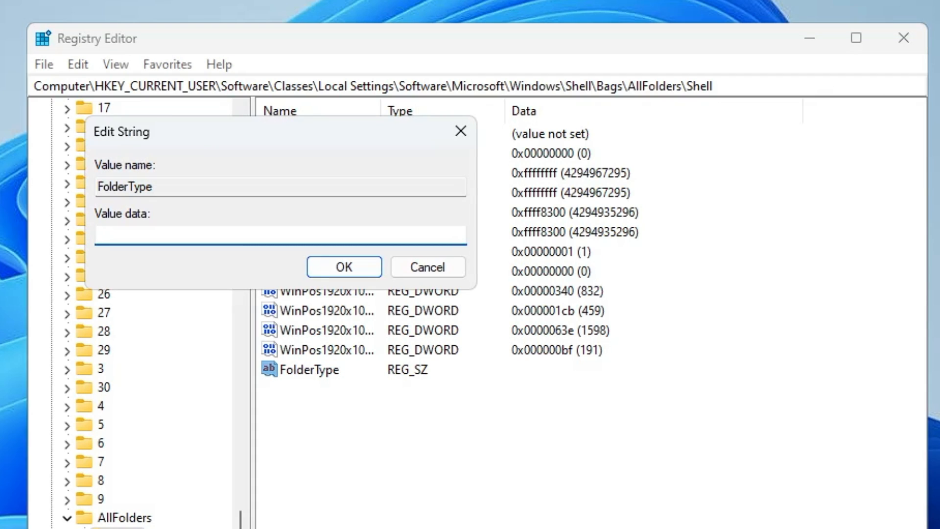
text(NotSpe)
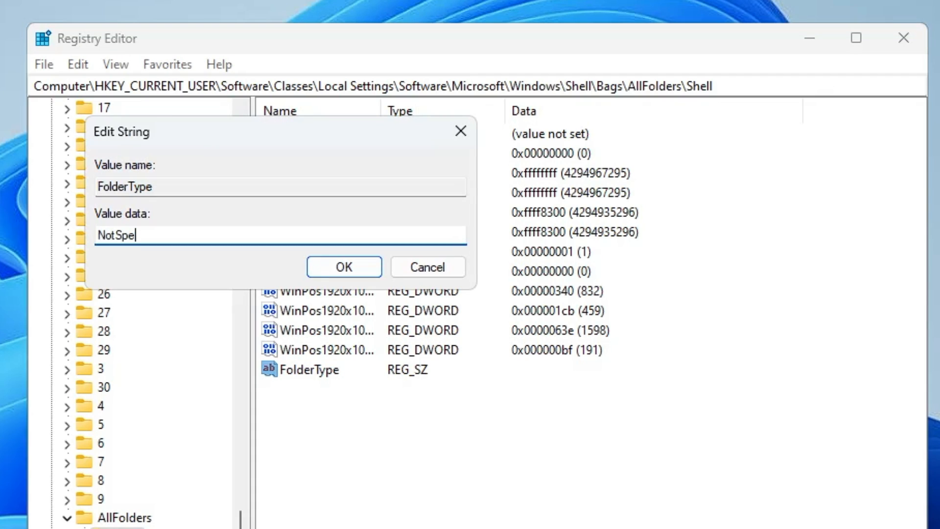
text(cified)
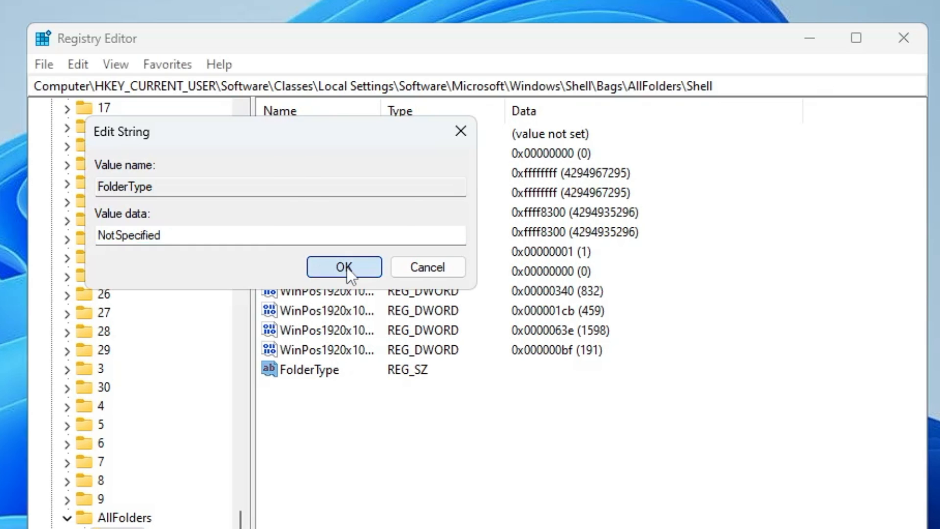
click(344, 267)
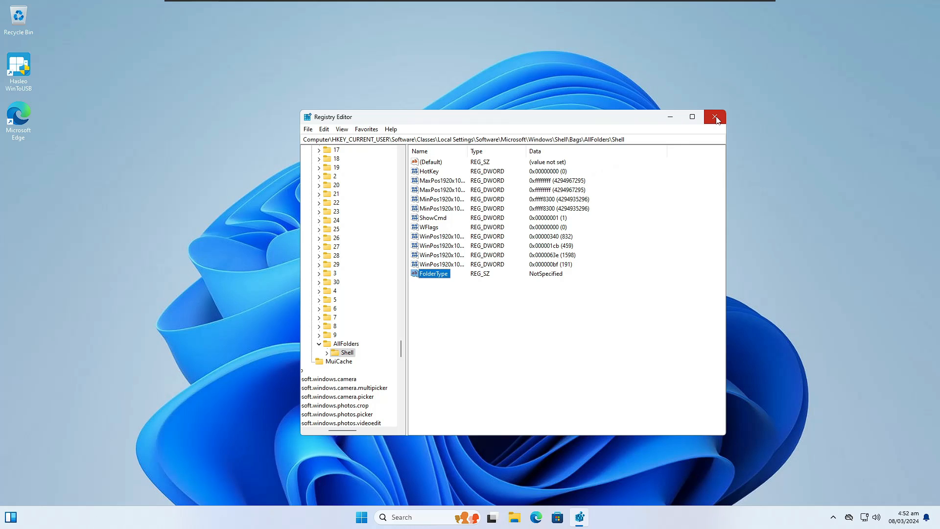
click(715, 116)
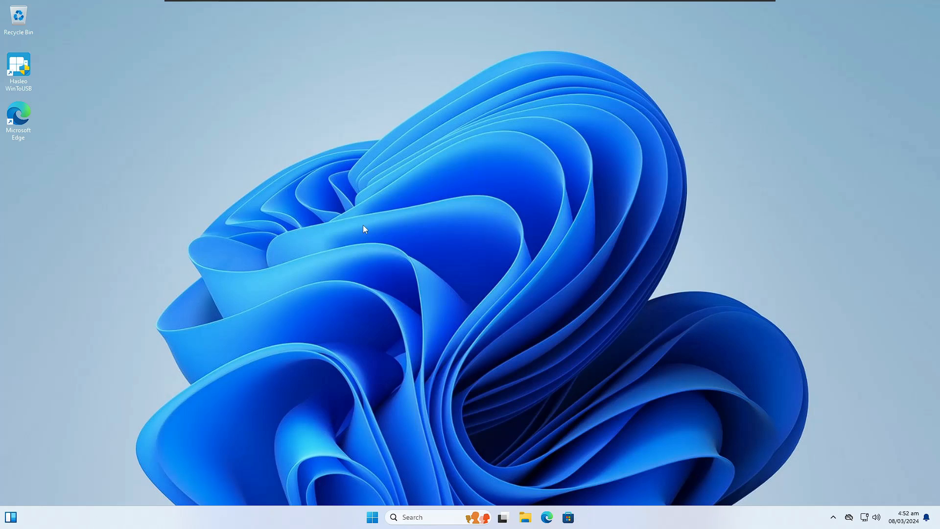
mouse_move(487, 245)
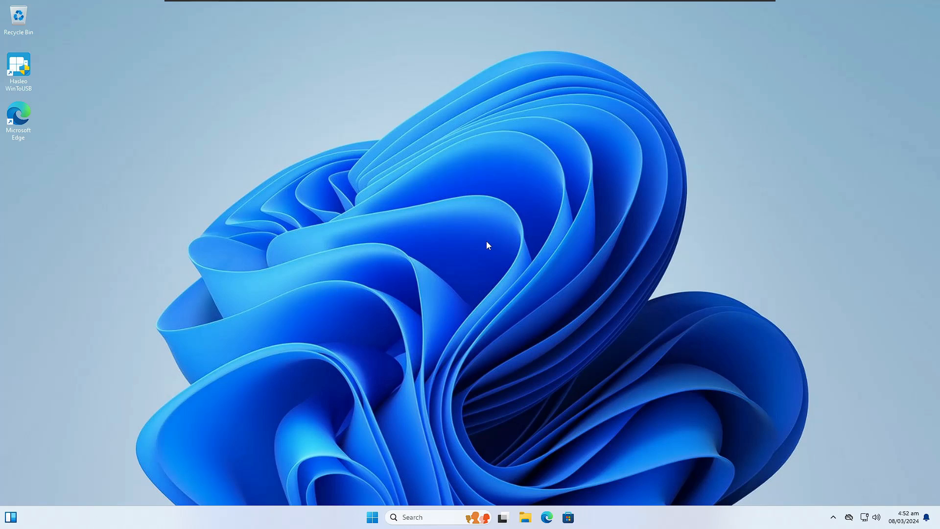
mouse_move(460, 329)
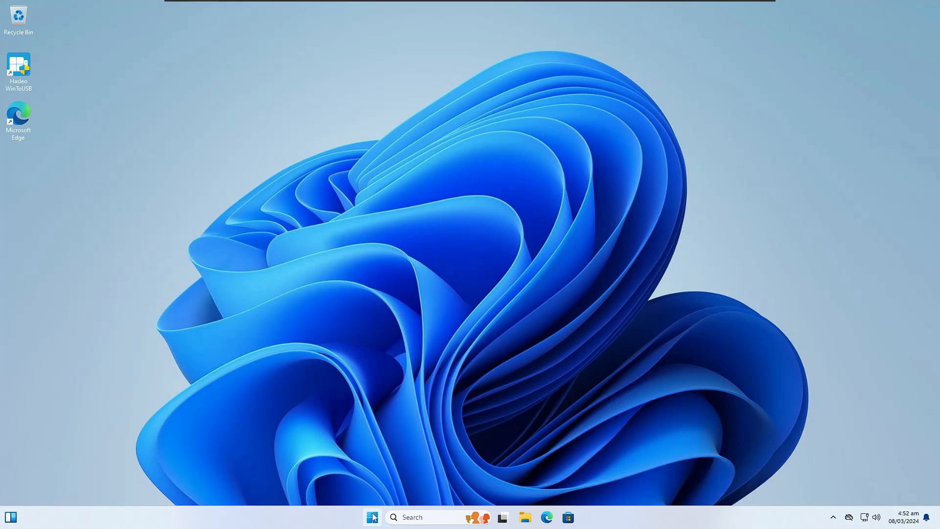
Launch Task Manager from the Start button's quick-links menu
right_click(372, 517)
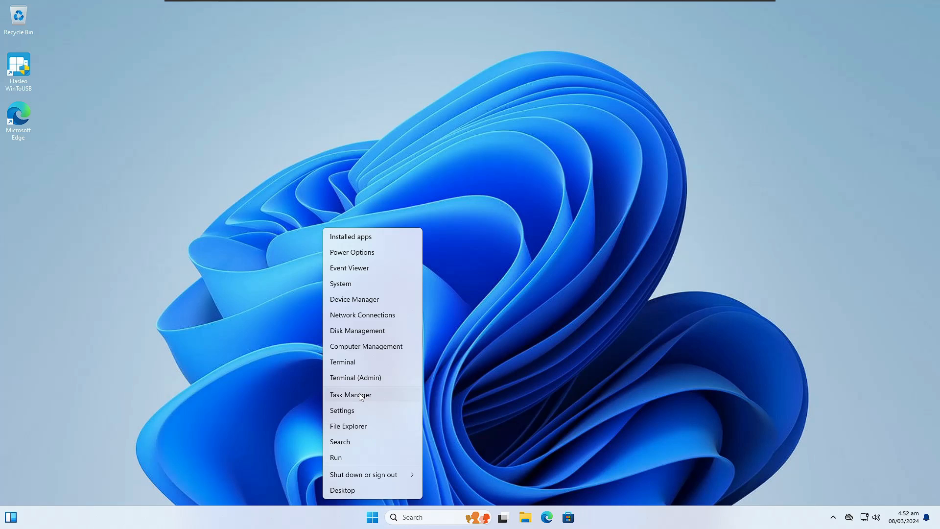
click(351, 395)
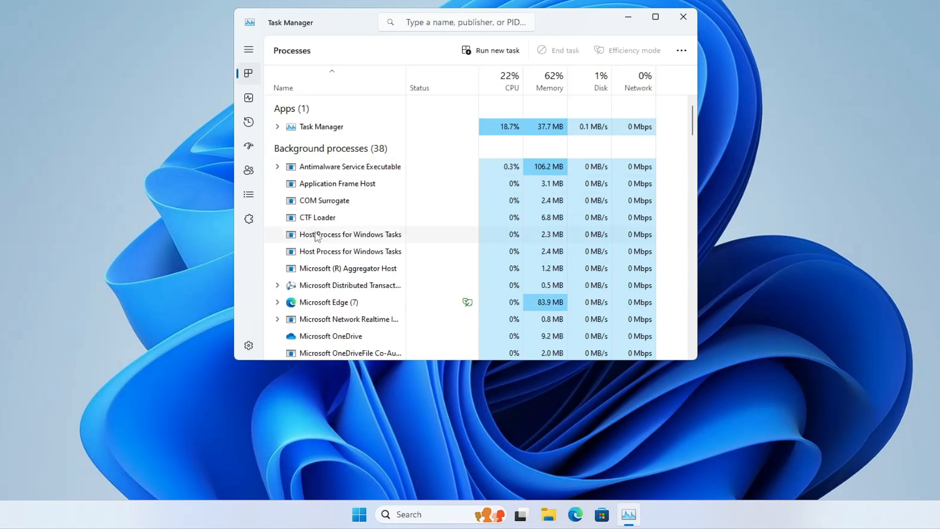
mouse_move(357, 159)
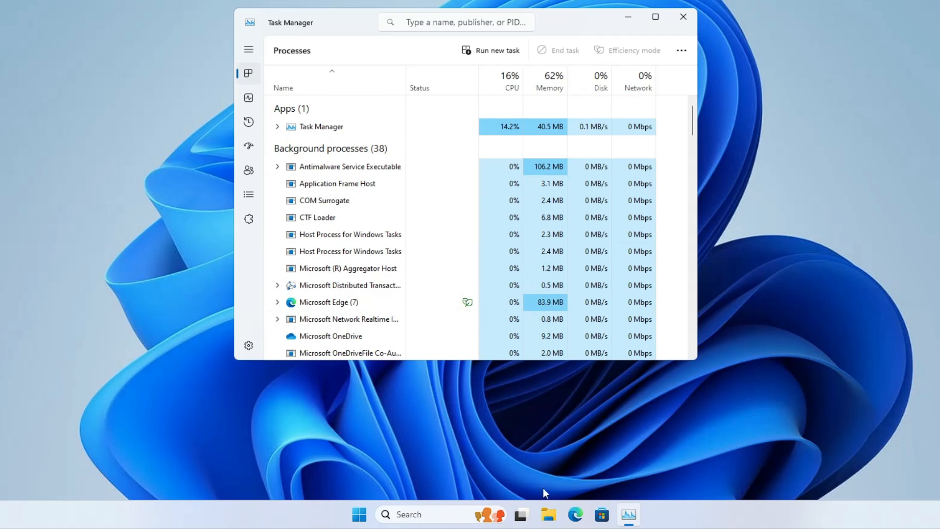
Restart Windows Explorer from Task Manager, close it, and reopen File Explorer
click(548, 514)
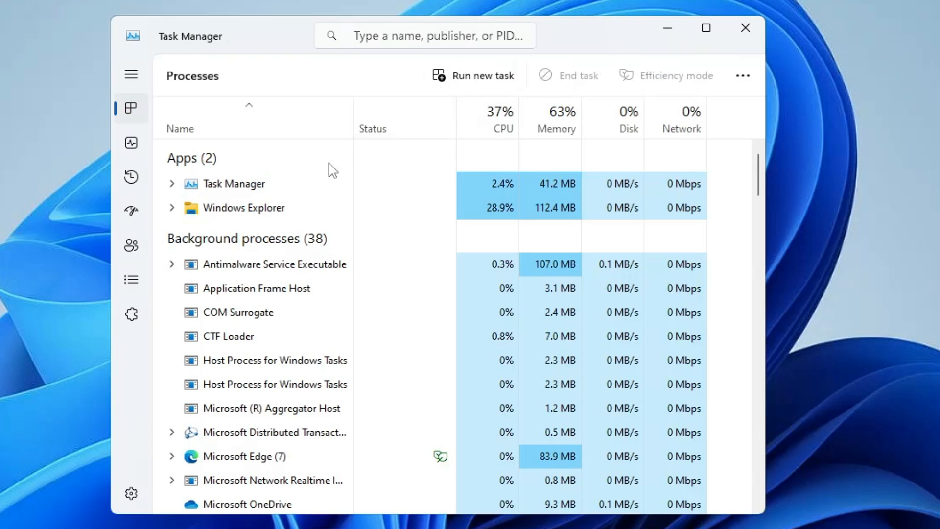
mouse_move(243, 212)
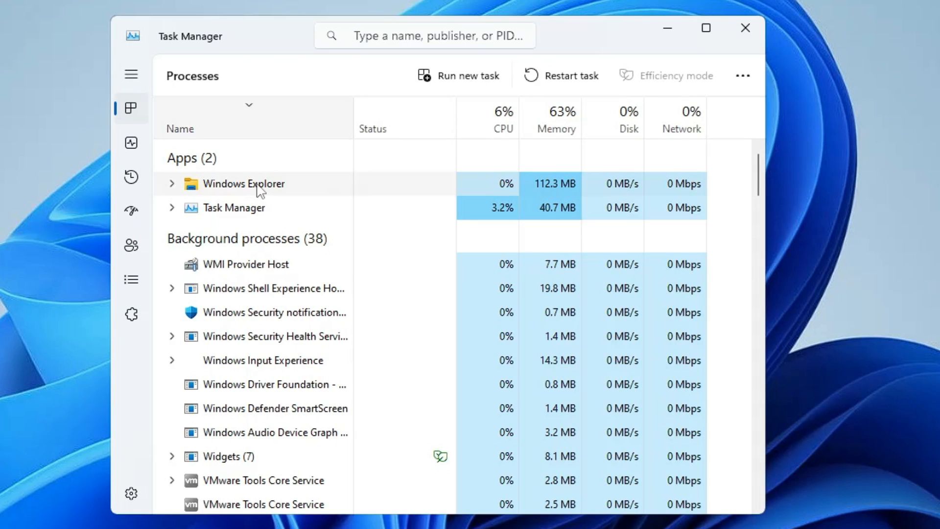
right_click(244, 184)
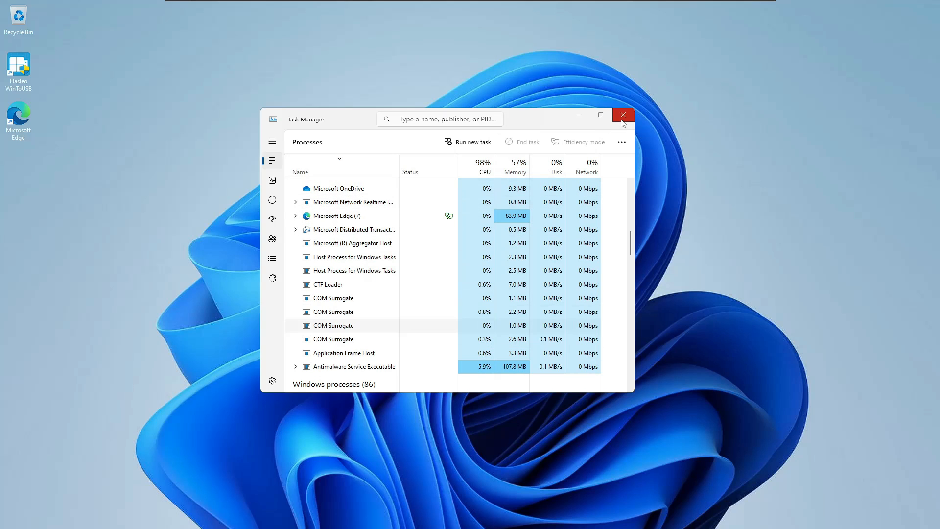
click(623, 115)
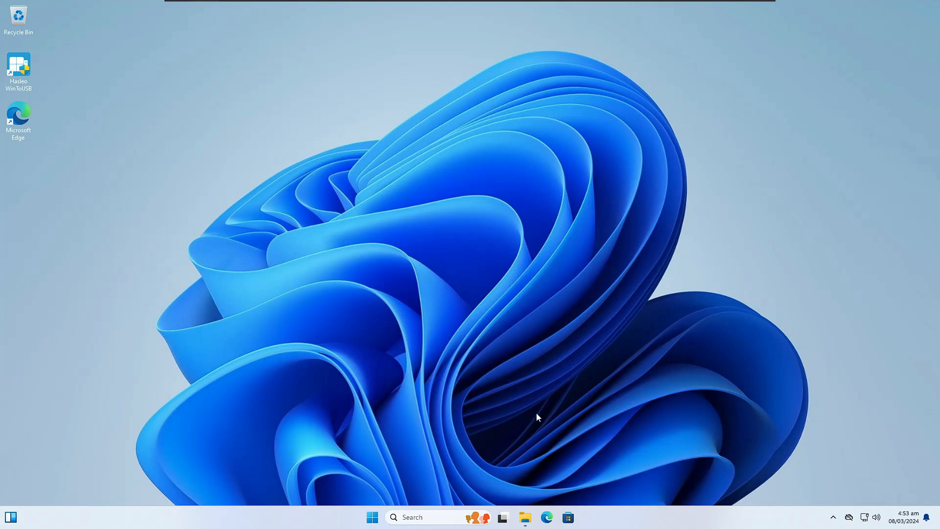
click(525, 517)
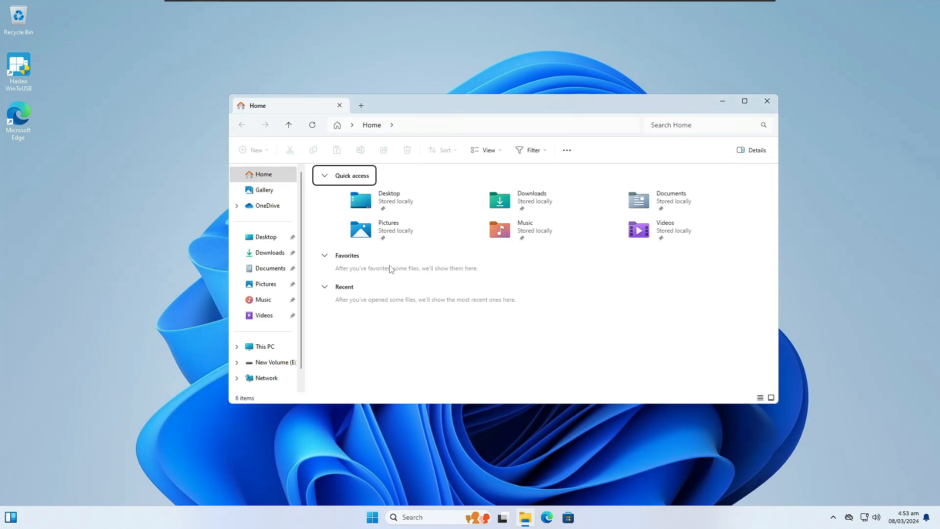